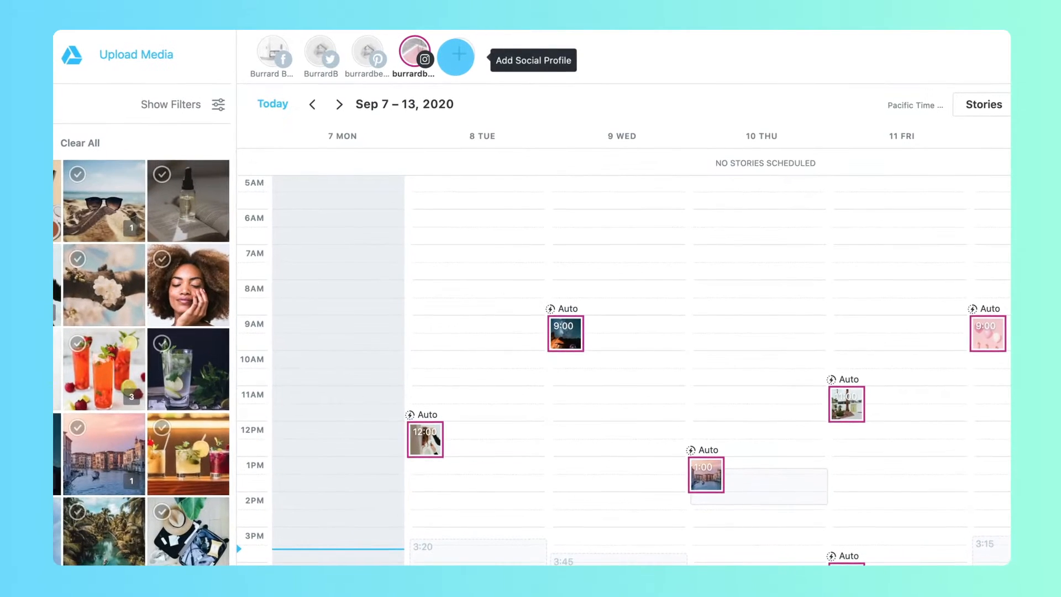
# Step: Add a social profile and choose the empty Twitter slot to connect
pyautogui.click(456, 56)
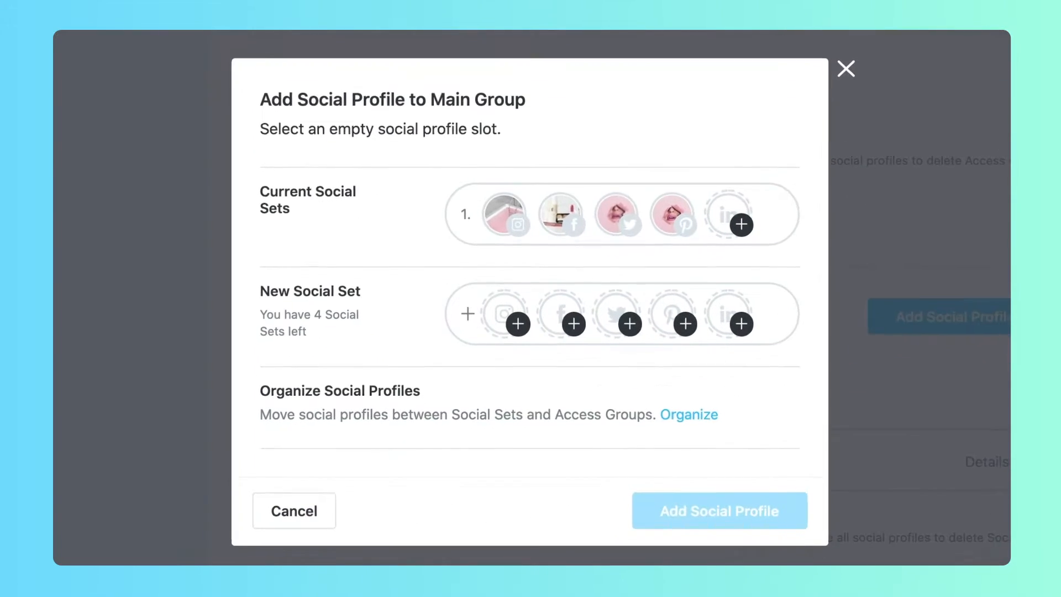
pyautogui.click(629, 319)
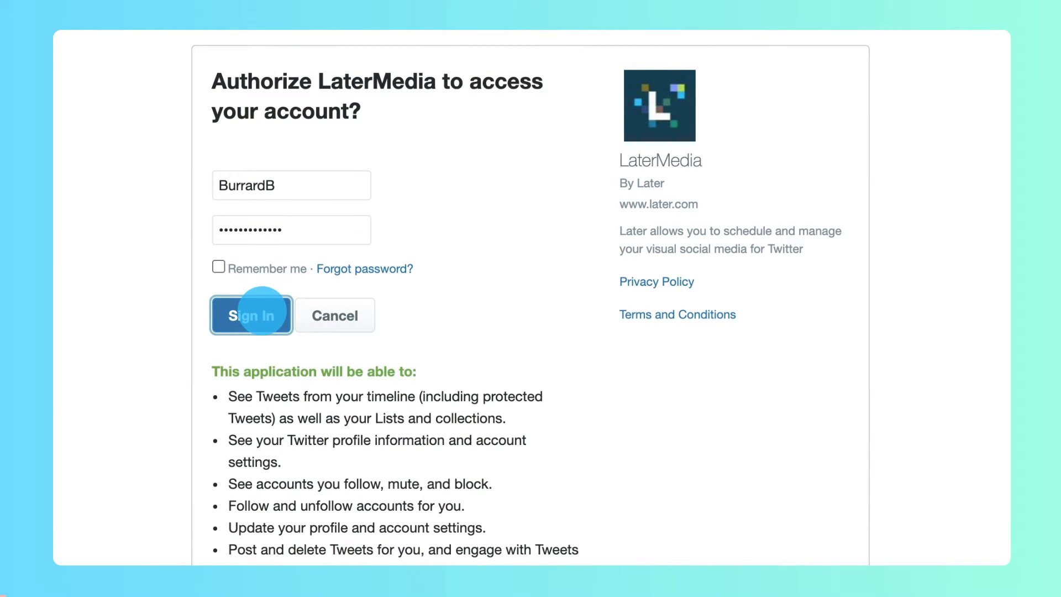
# Step: Sign in to authorize LaterMedia to access the Twitter account
pyautogui.click(251, 315)
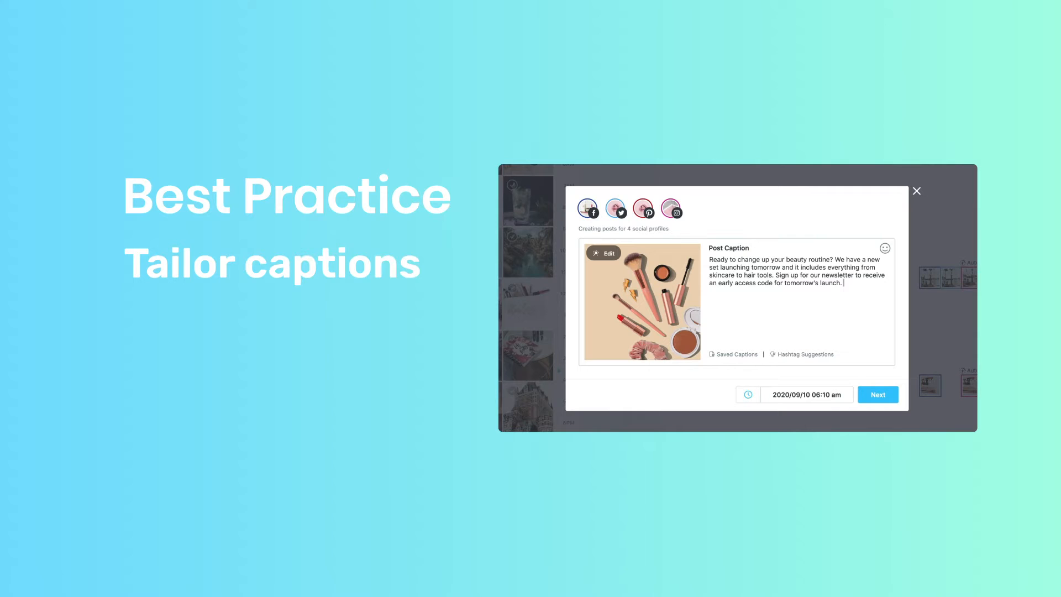
pyautogui.click(615, 208)
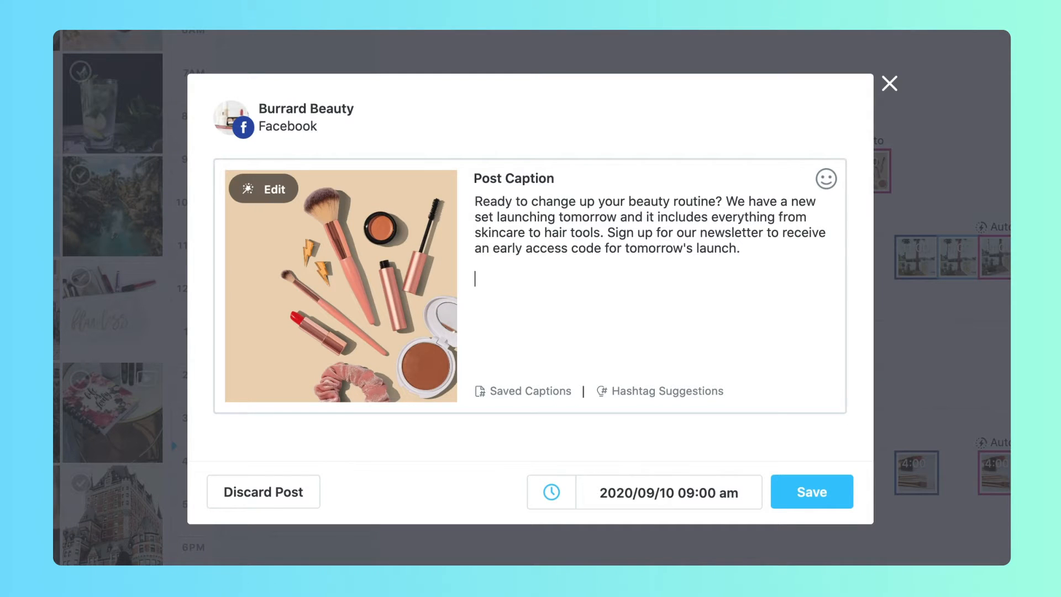
pyautogui.write('http://burrardbeauty.com/')
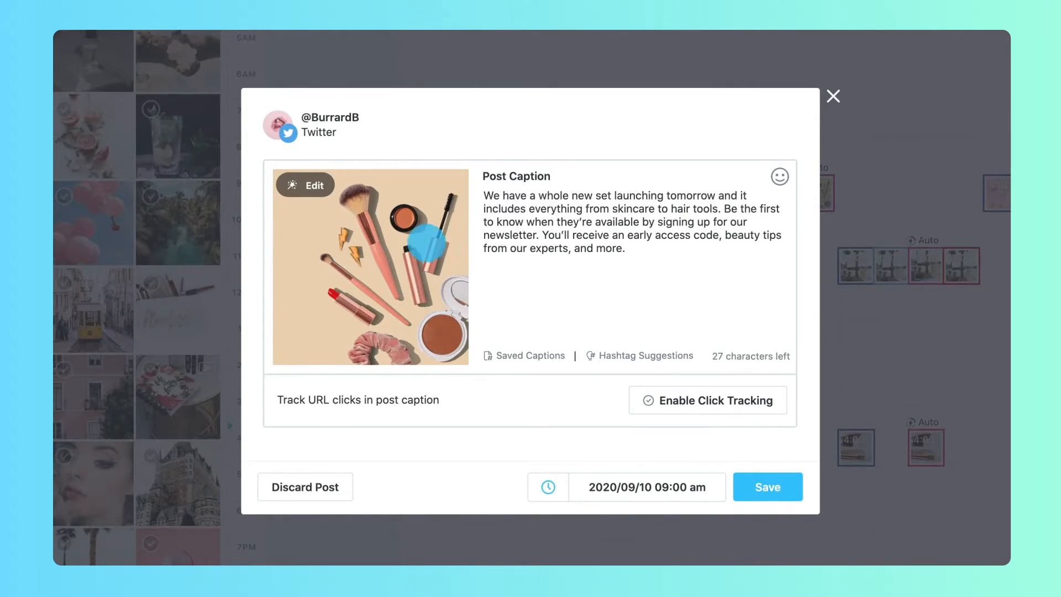
# Step: Crop the Twitter post's makeup image to Twitter Post 1.77:1 and update it
pyautogui.click(304, 184)
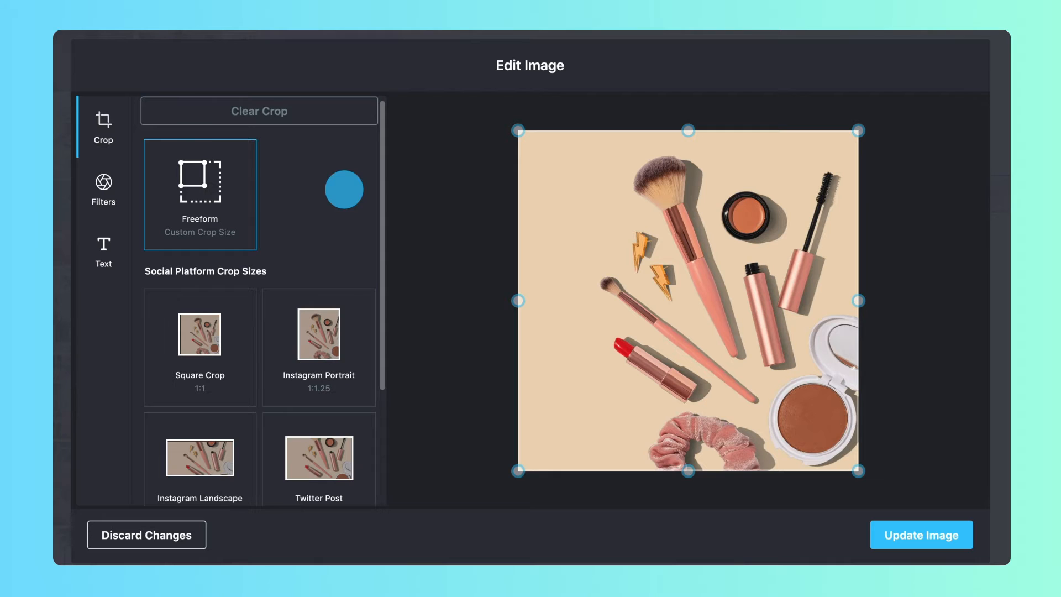
pyautogui.scroll(-3)
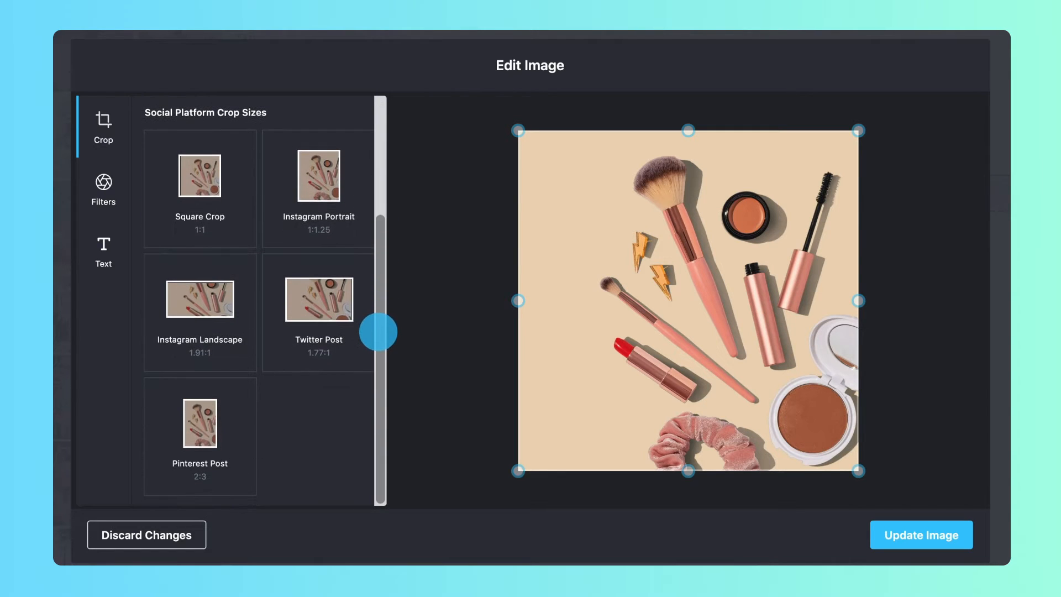
pyautogui.click(319, 312)
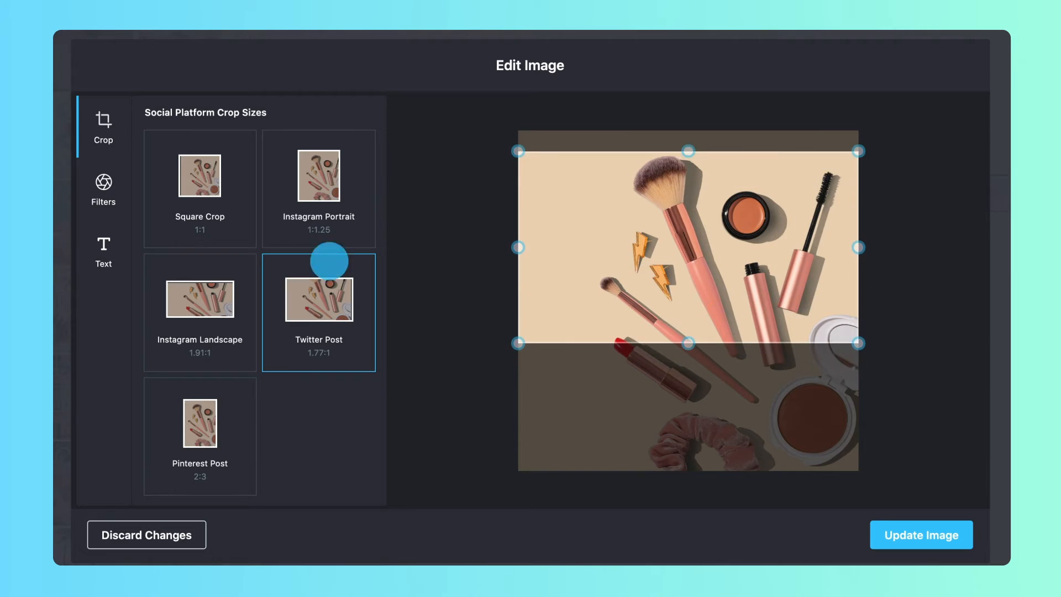
pyautogui.click(103, 253)
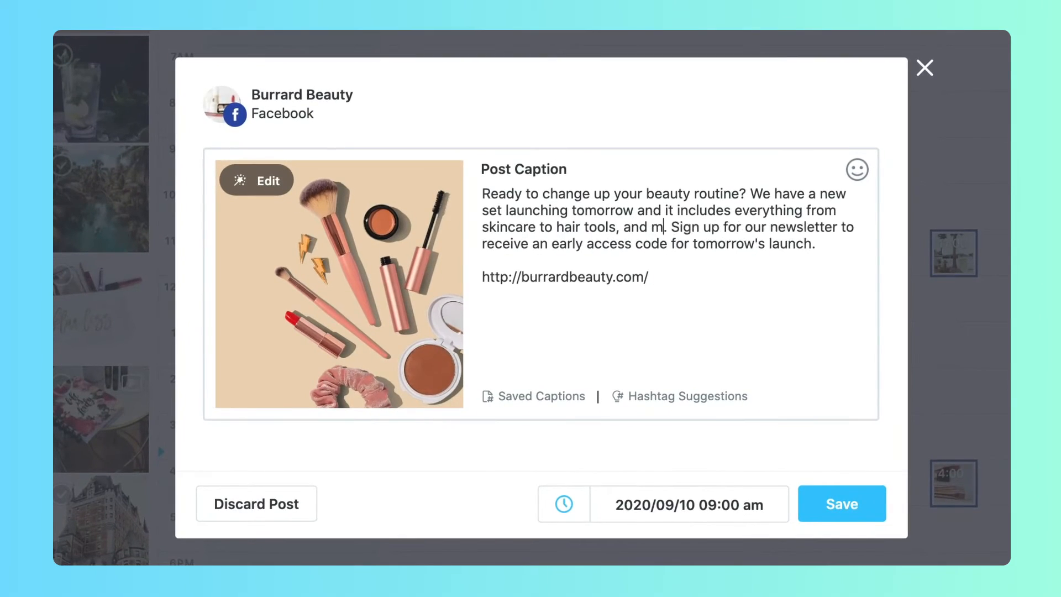
# Step: Save the Facebook post with the caption now reading 'and more'
pyautogui.click(841, 504)
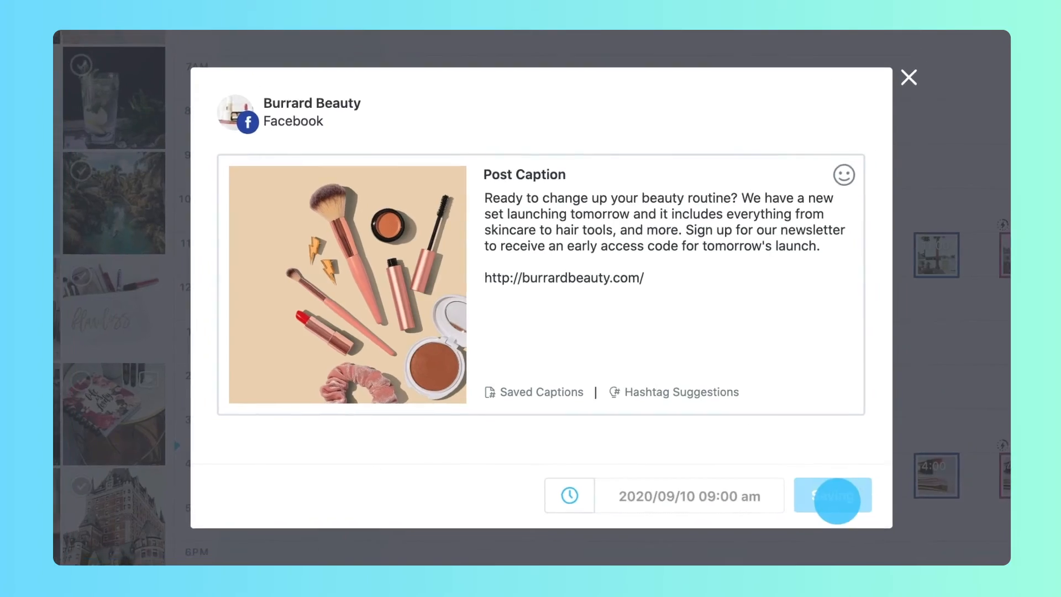